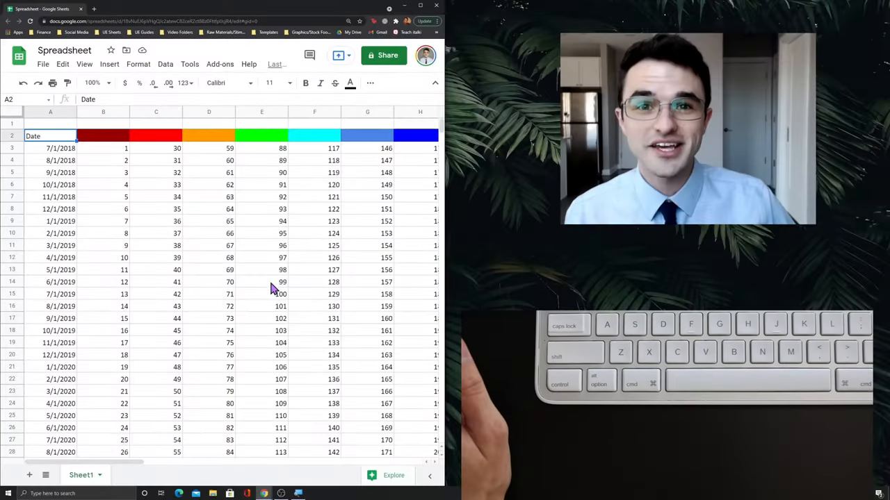
mouse_move(221, 273)
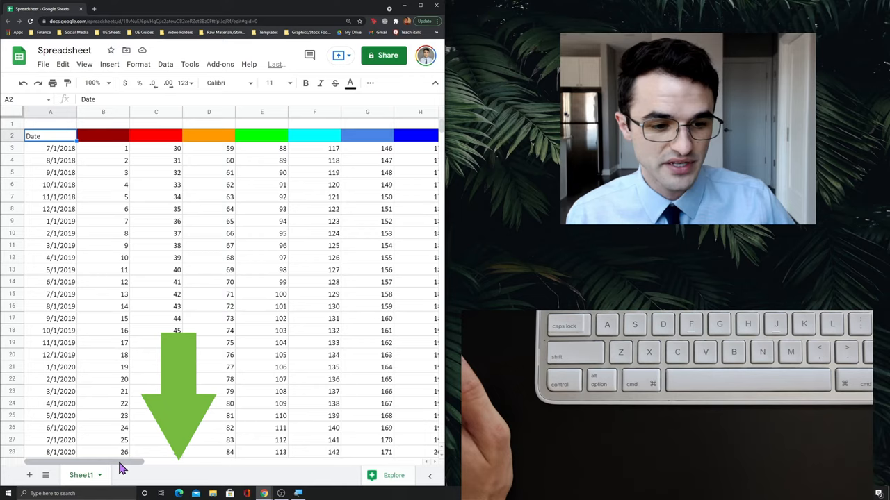
scroll("right", 3)
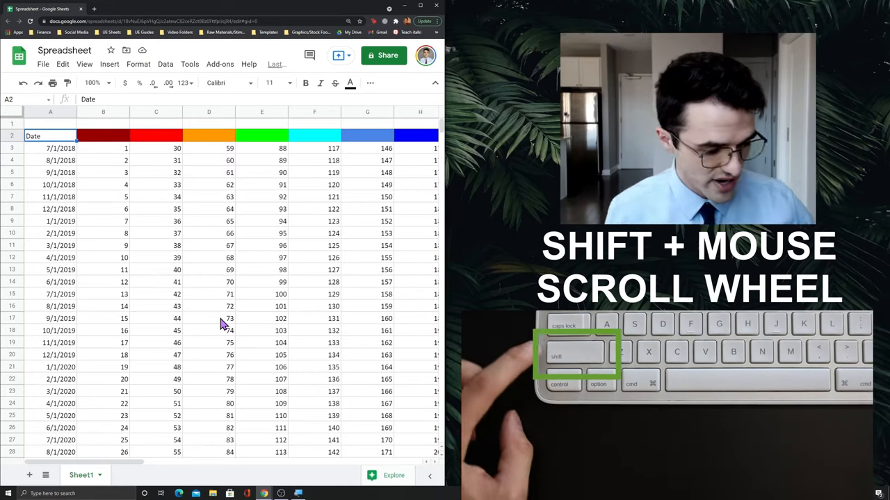
scroll("right", 3)
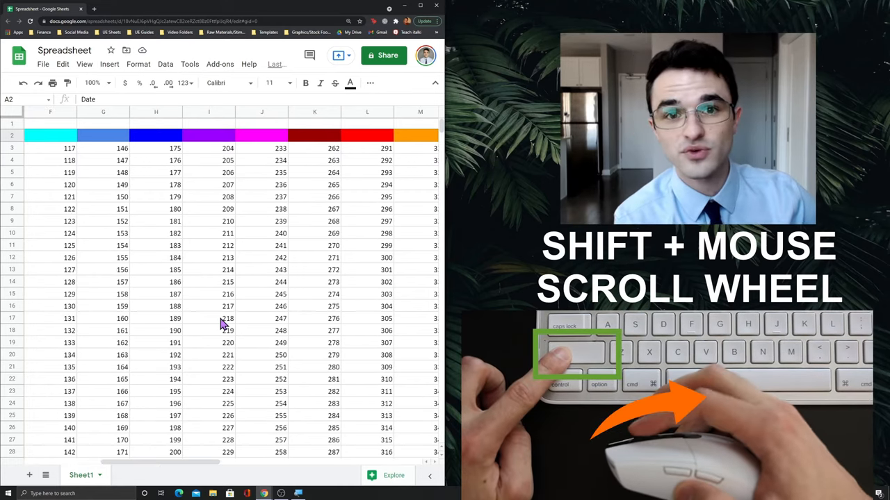
scroll("left", 3)
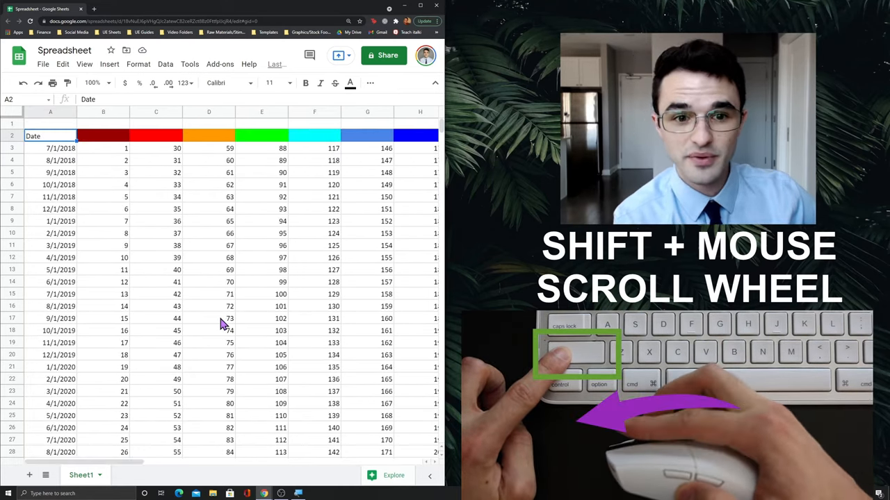
scroll("right", 3)
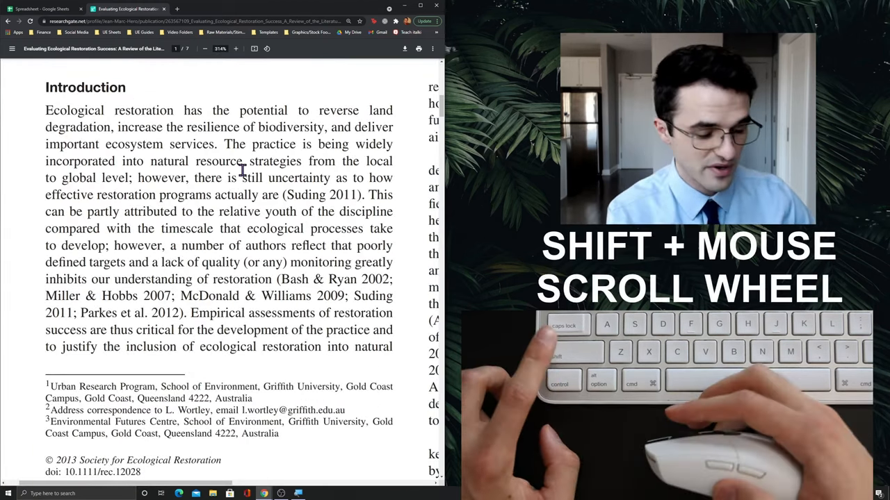
scroll("right", 3)
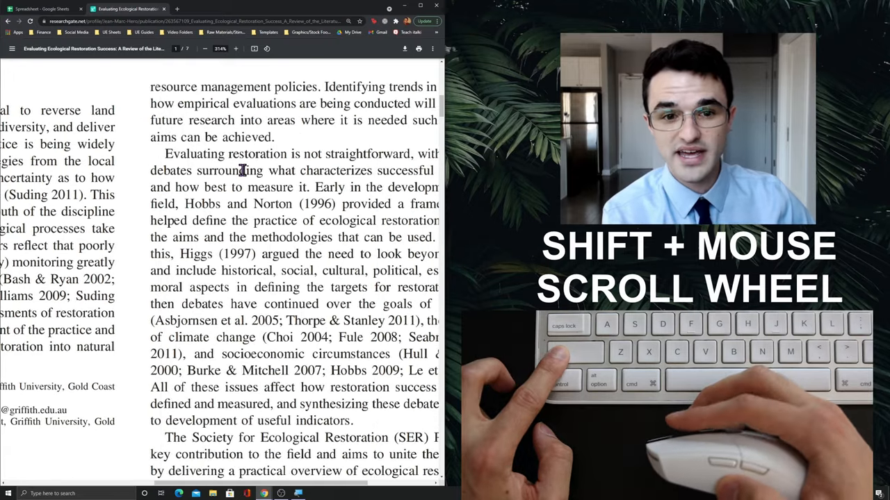